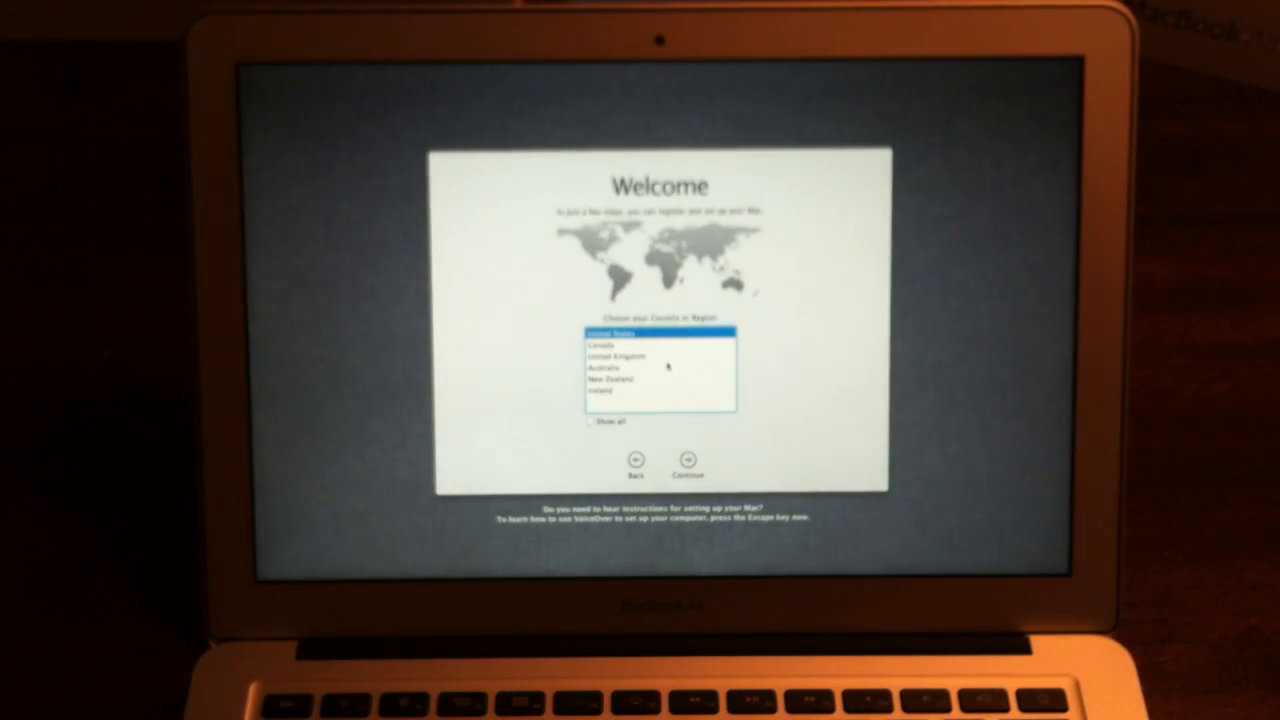
# - Confirm the selected country and proceed to the Wi-Fi network screen
pyautogui.click(688, 458)
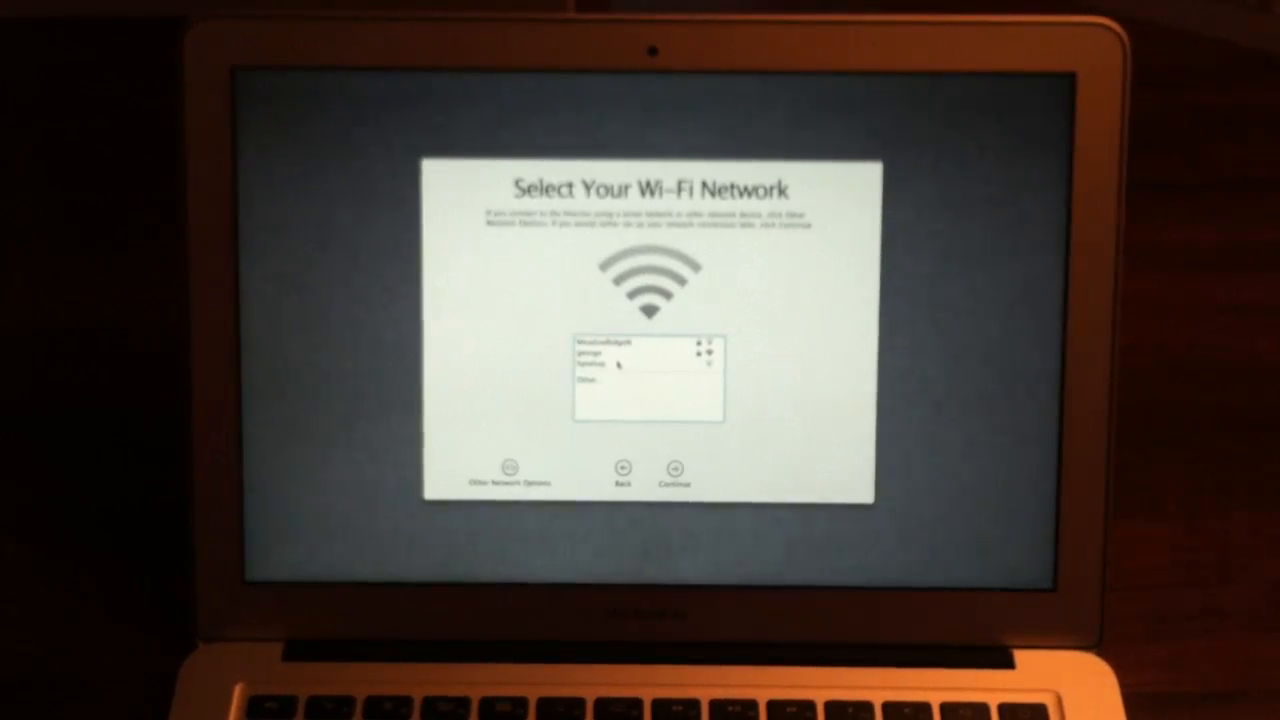
# - Join the chosen wireless network with its password and continue to Transfer Information
pyautogui.click(610, 354)
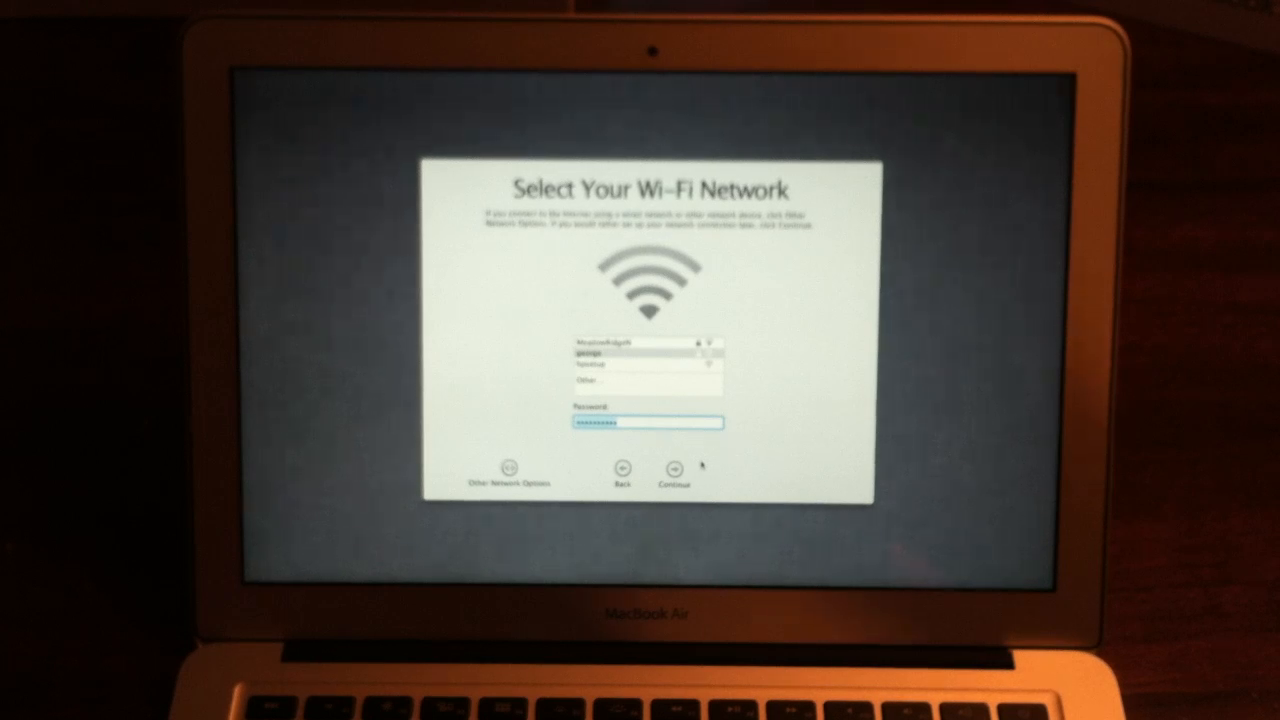
pyautogui.click(672, 470)
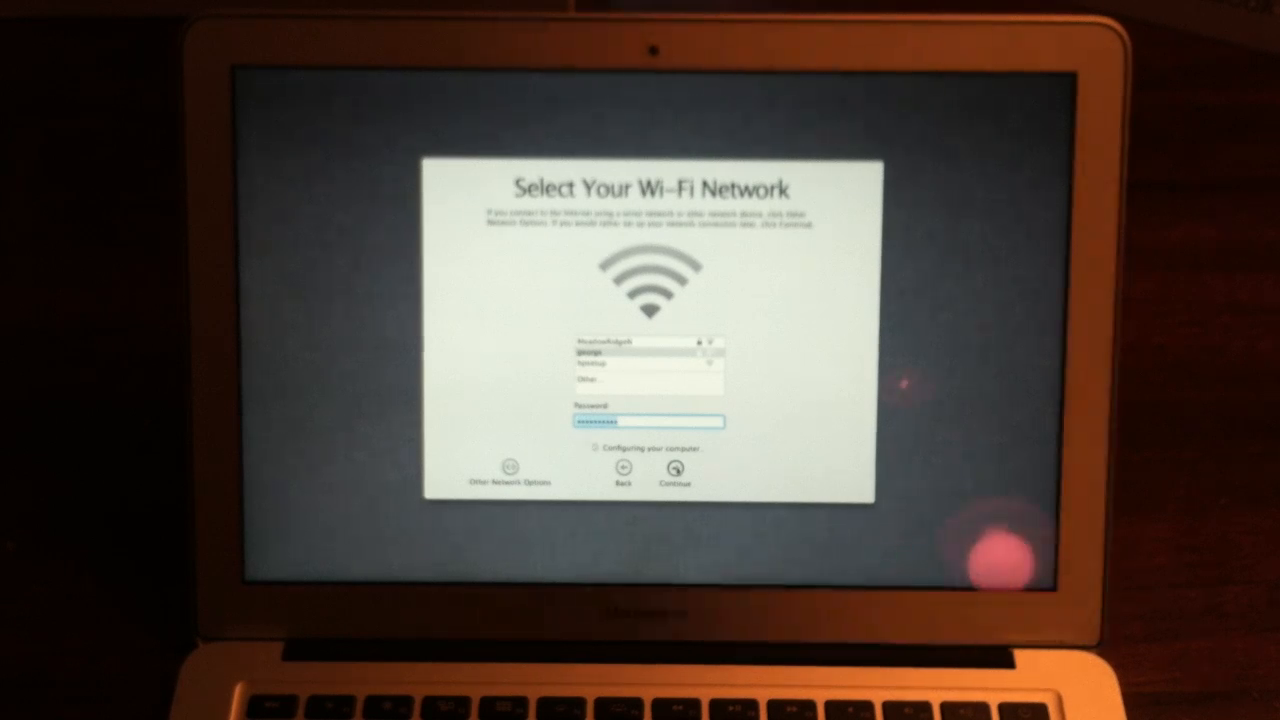
pyautogui.click(676, 470)
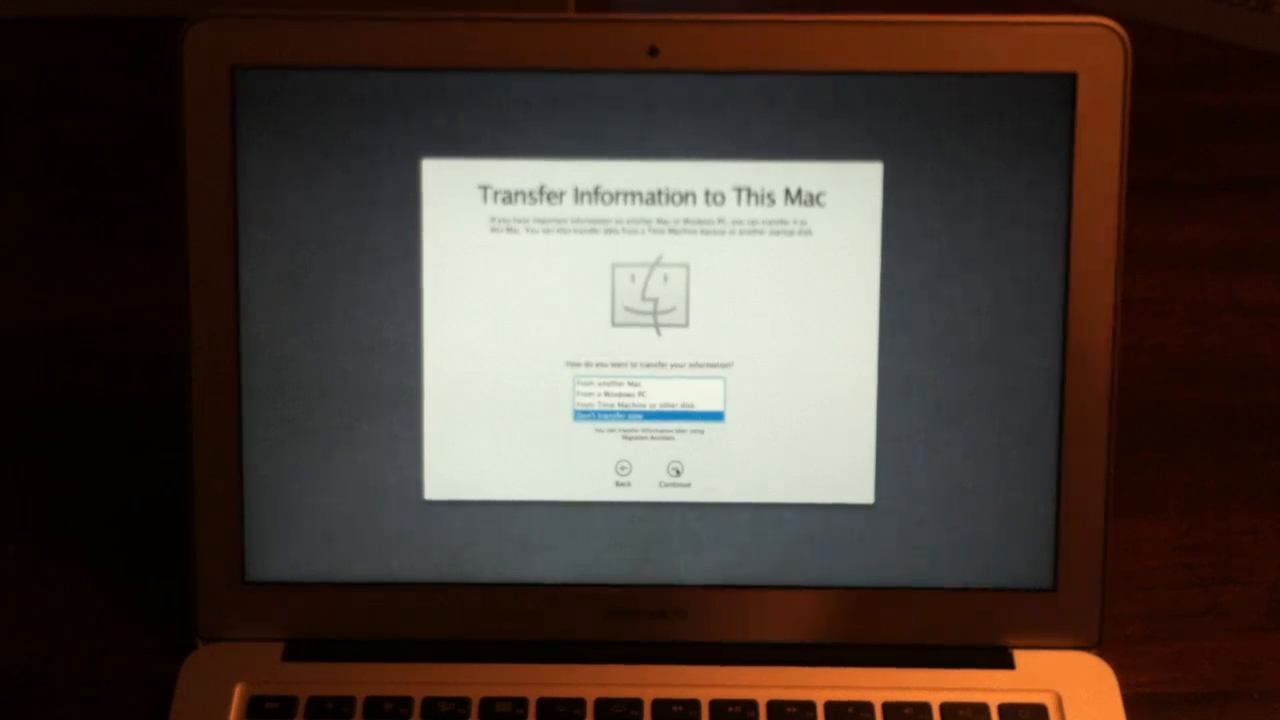
# - Skip data transfer, sign in with the Apple ID, and agree to the license
pyautogui.click(676, 470)
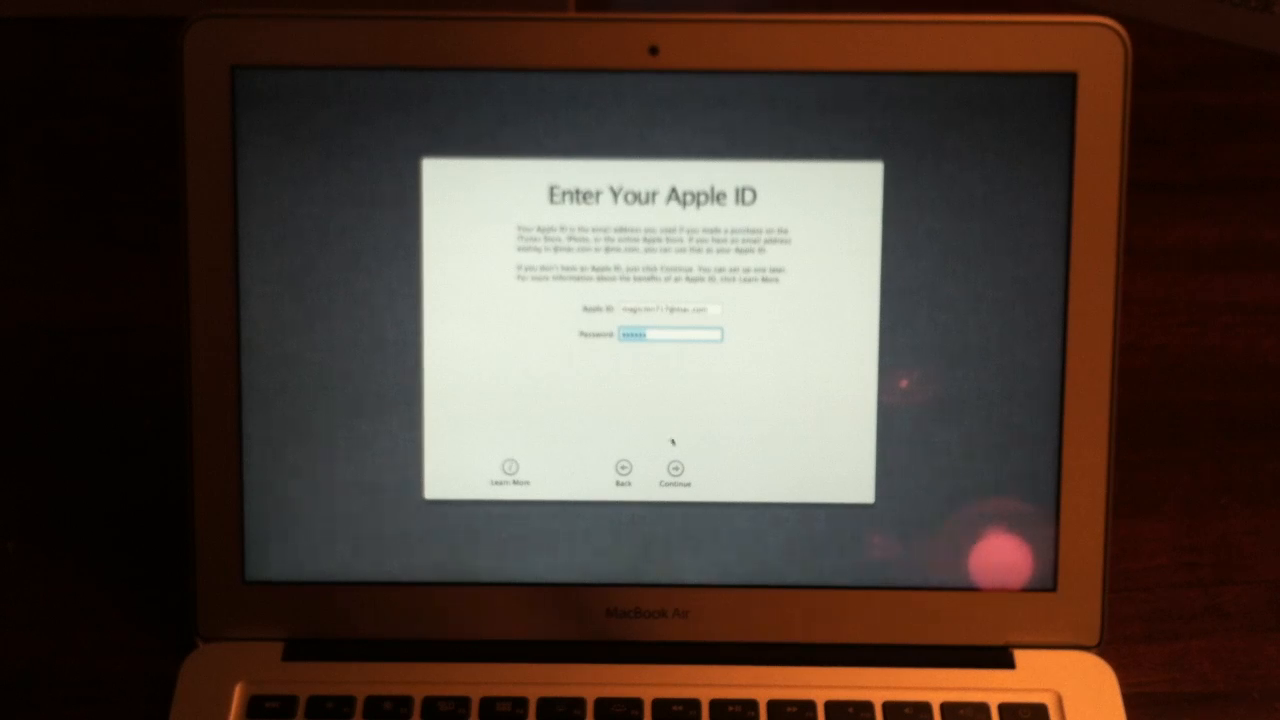
pyautogui.click(672, 468)
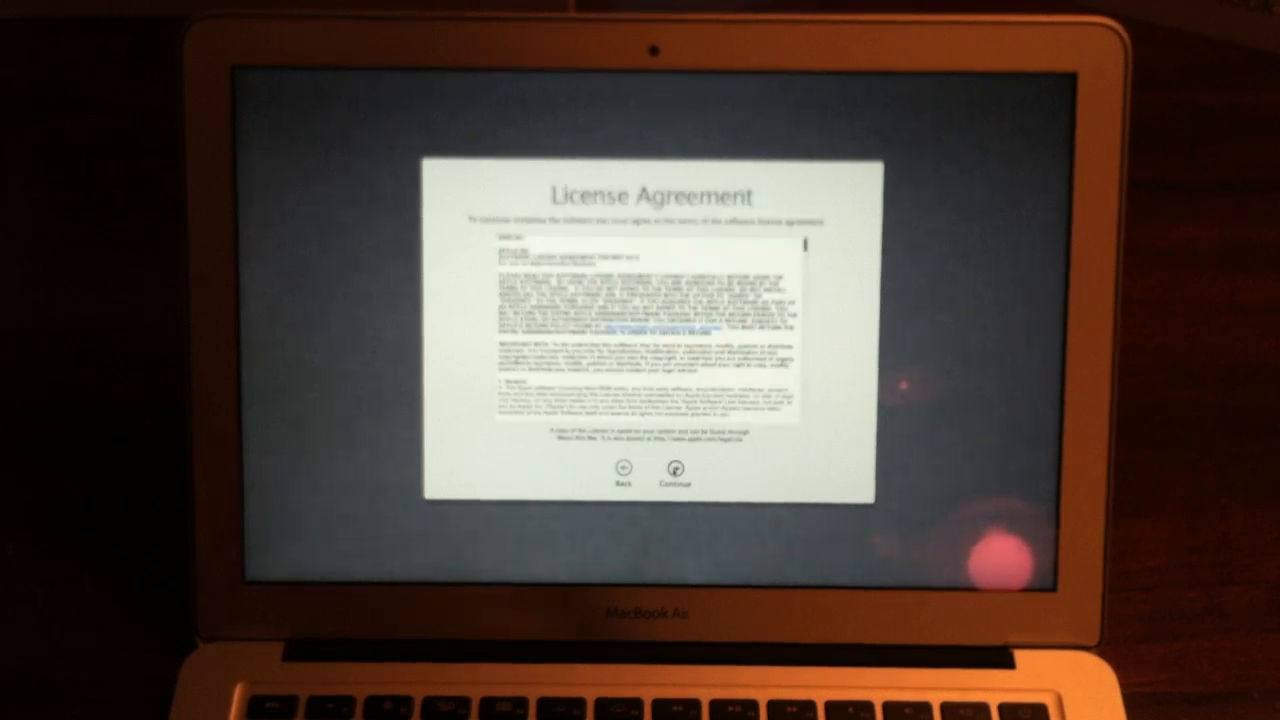
pyautogui.click(676, 476)
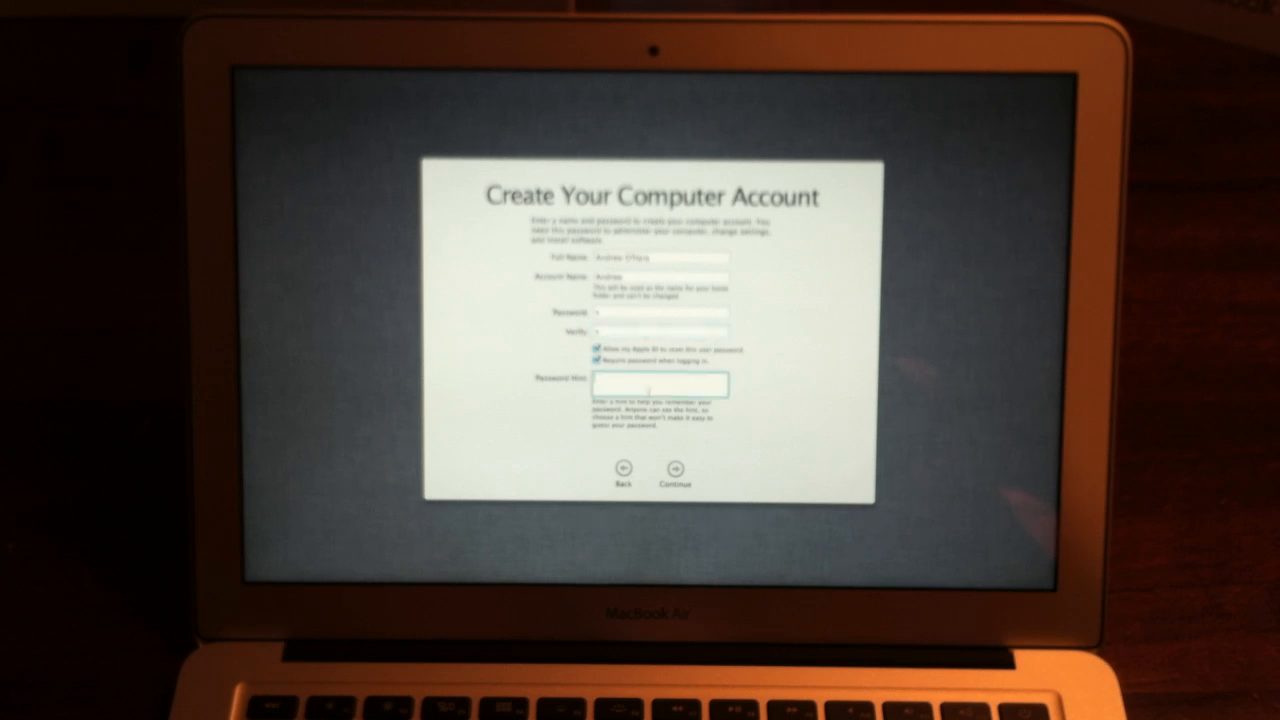
# - Submit the account name and password, creating it without a password hint
pyautogui.click(676, 468)
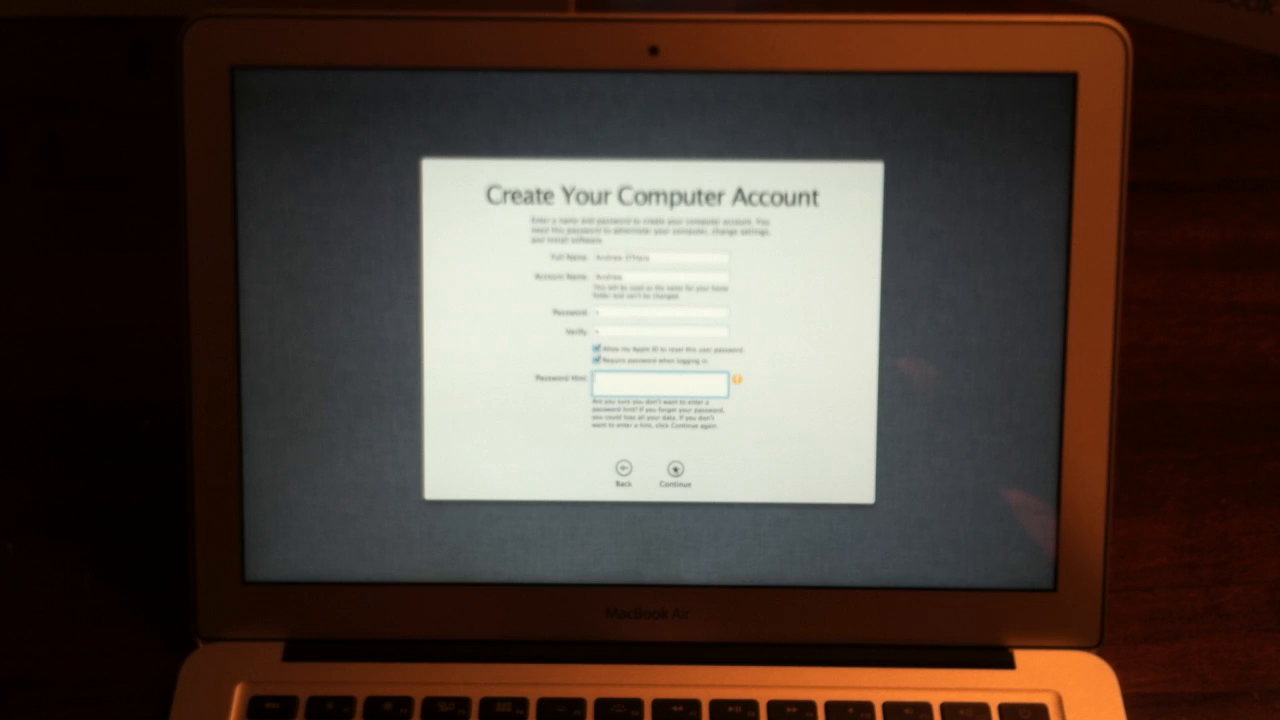
pyautogui.click(674, 472)
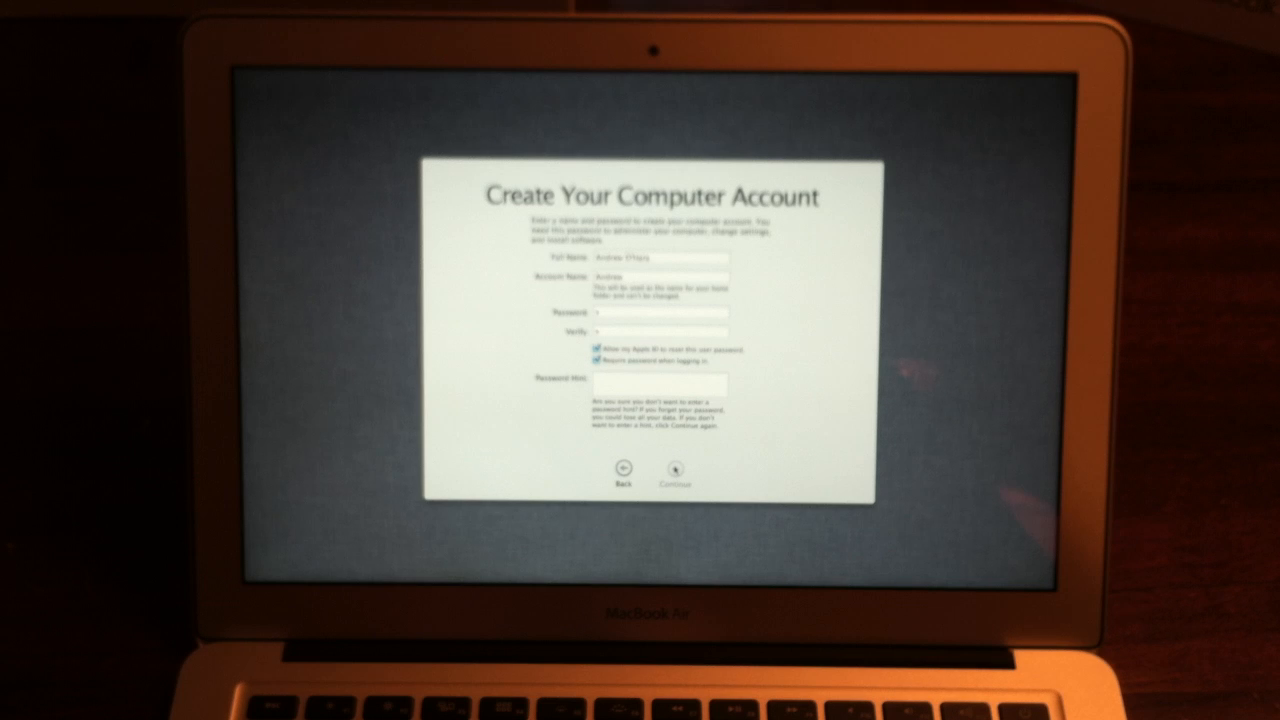
pyautogui.click(674, 472)
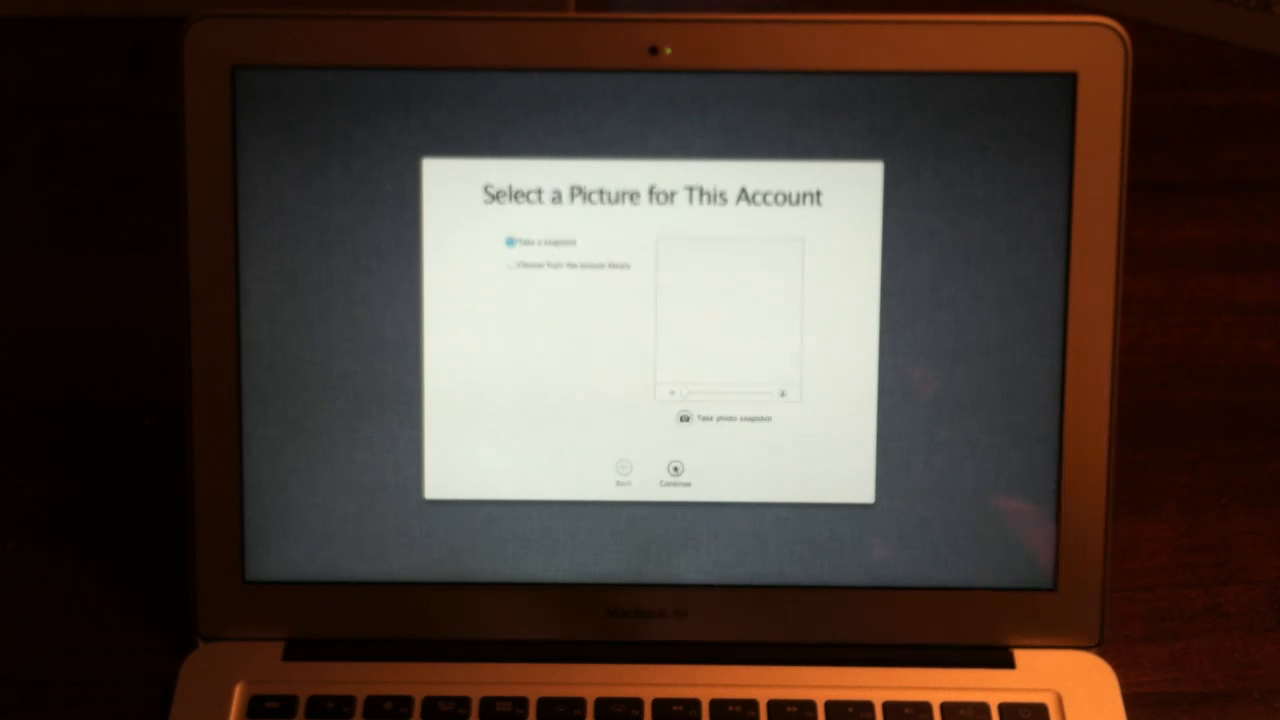
# - Keep the default account picture and continue to Finishing Up
pyautogui.click(674, 470)
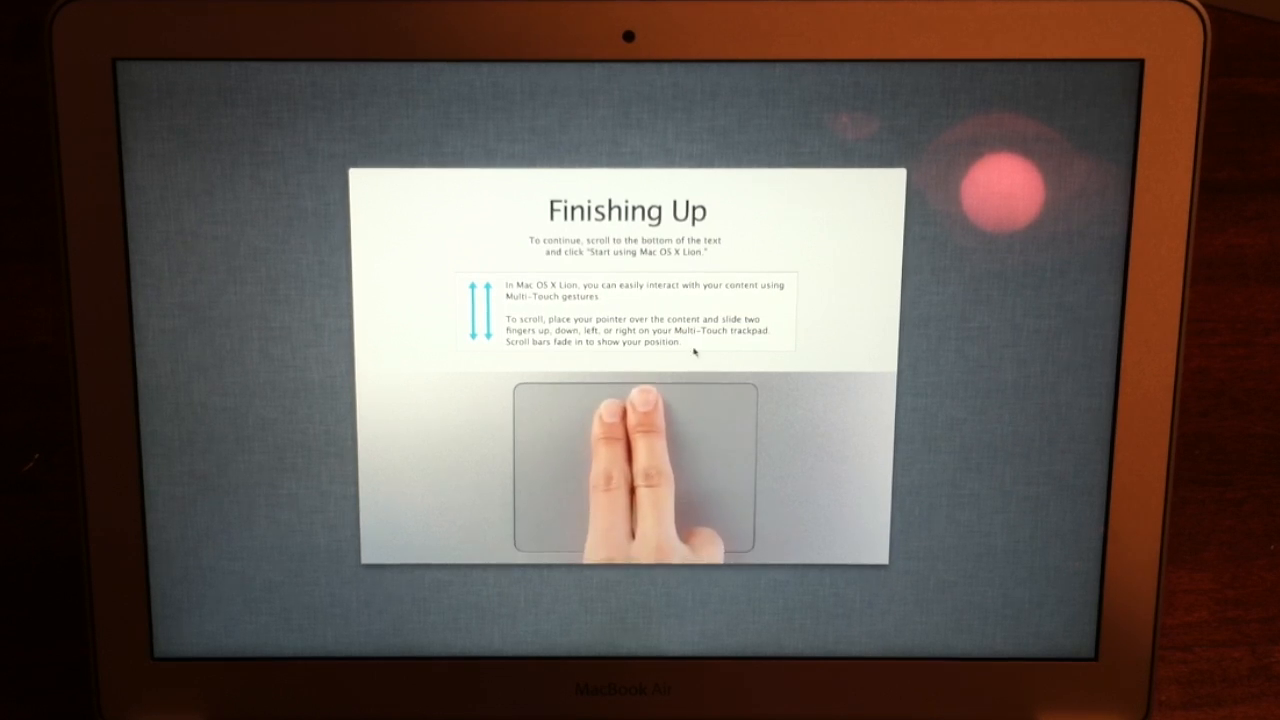
# - Scroll through the gesture introduction and start using Mac OS X Lion
pyautogui.scroll(-3)
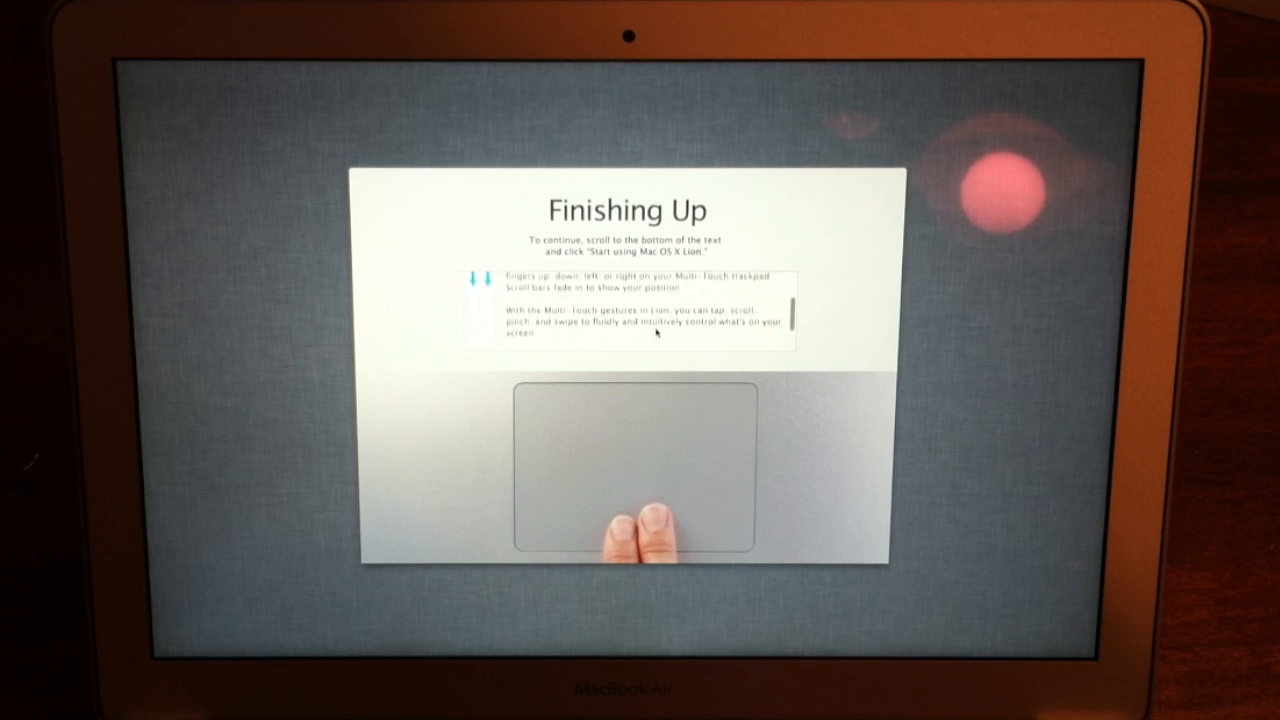
pyautogui.scroll(-3)
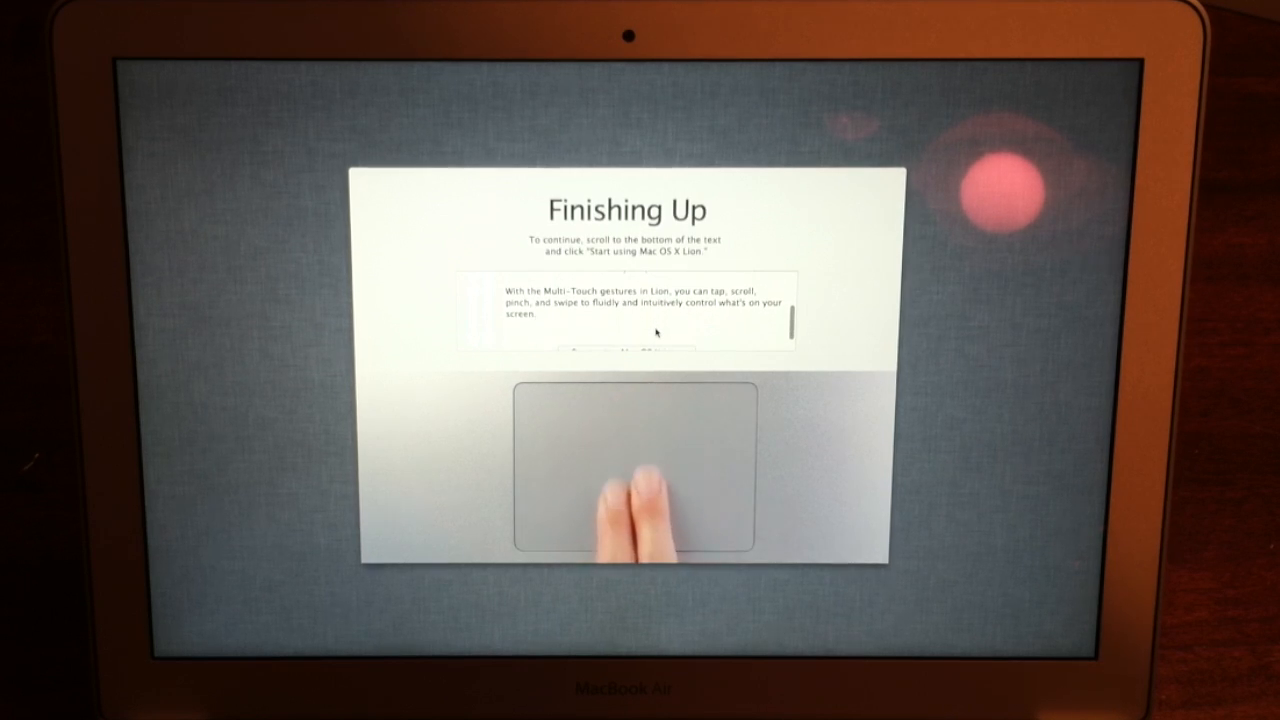
pyautogui.scroll(-3)
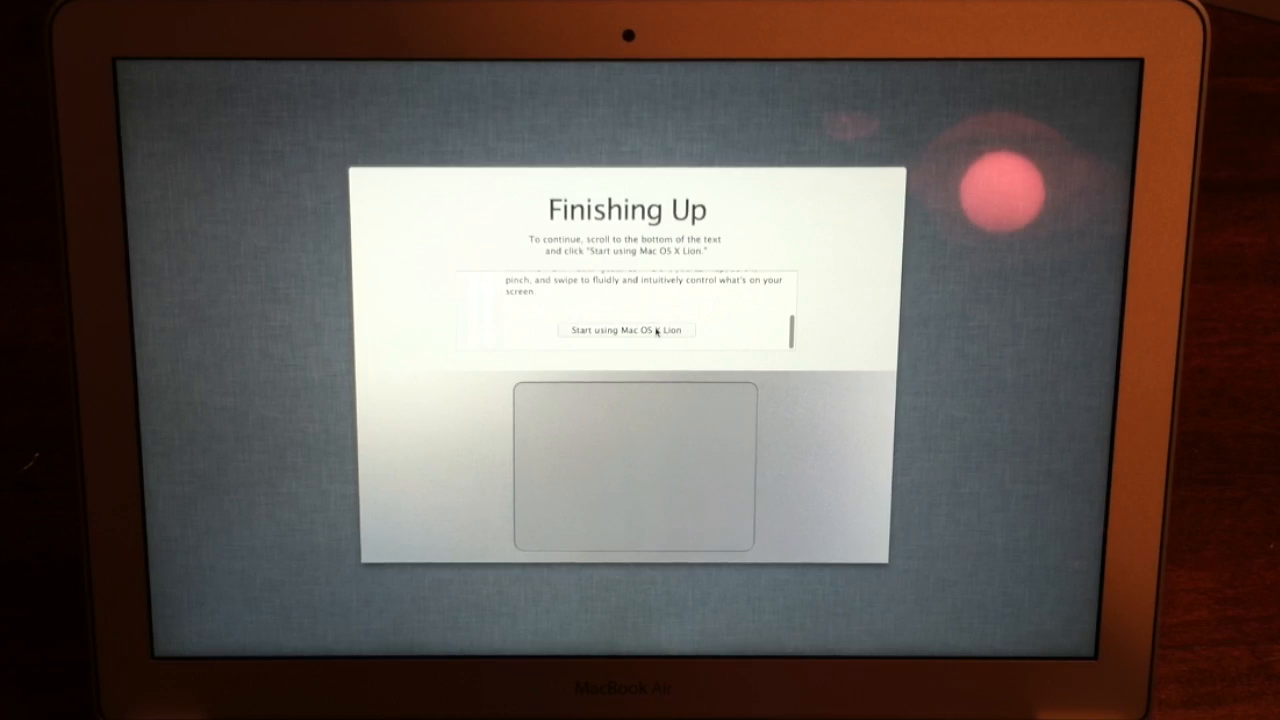
pyautogui.click(624, 328)
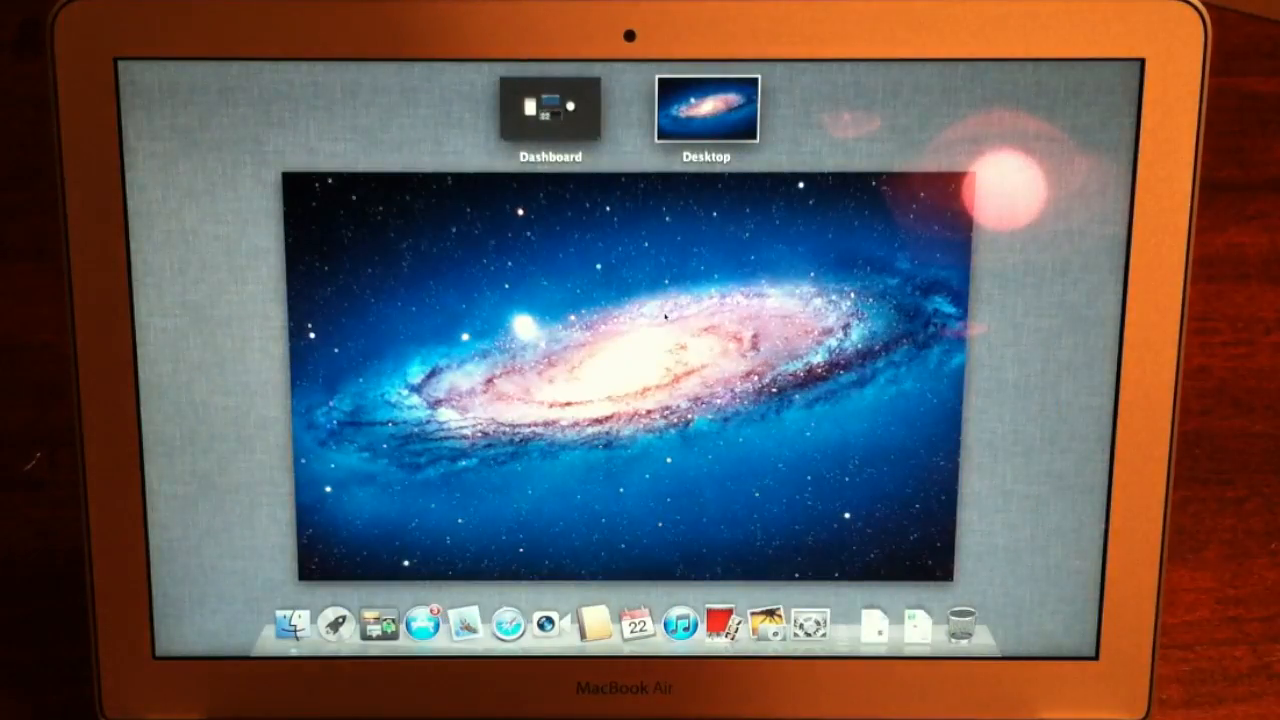
# - Switch to the galaxy desktop space and launch the App Store from the Dock
pyautogui.click(548, 108)
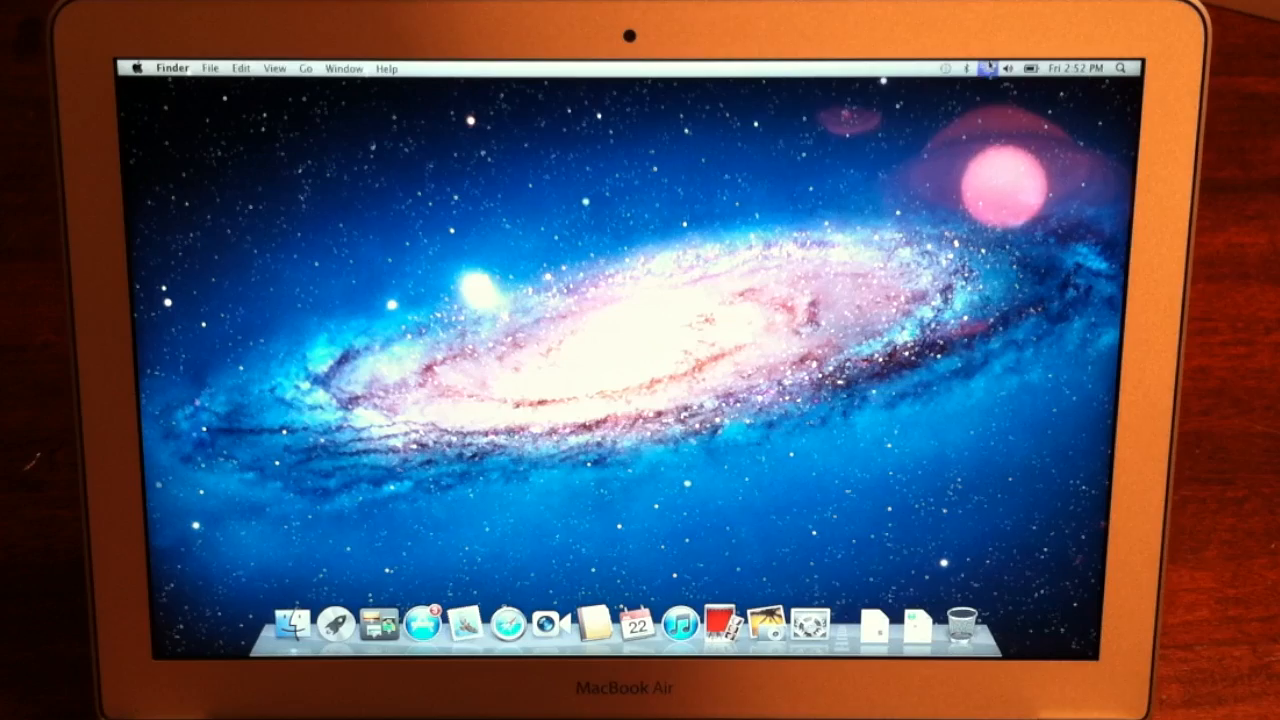
pyautogui.click(990, 68)
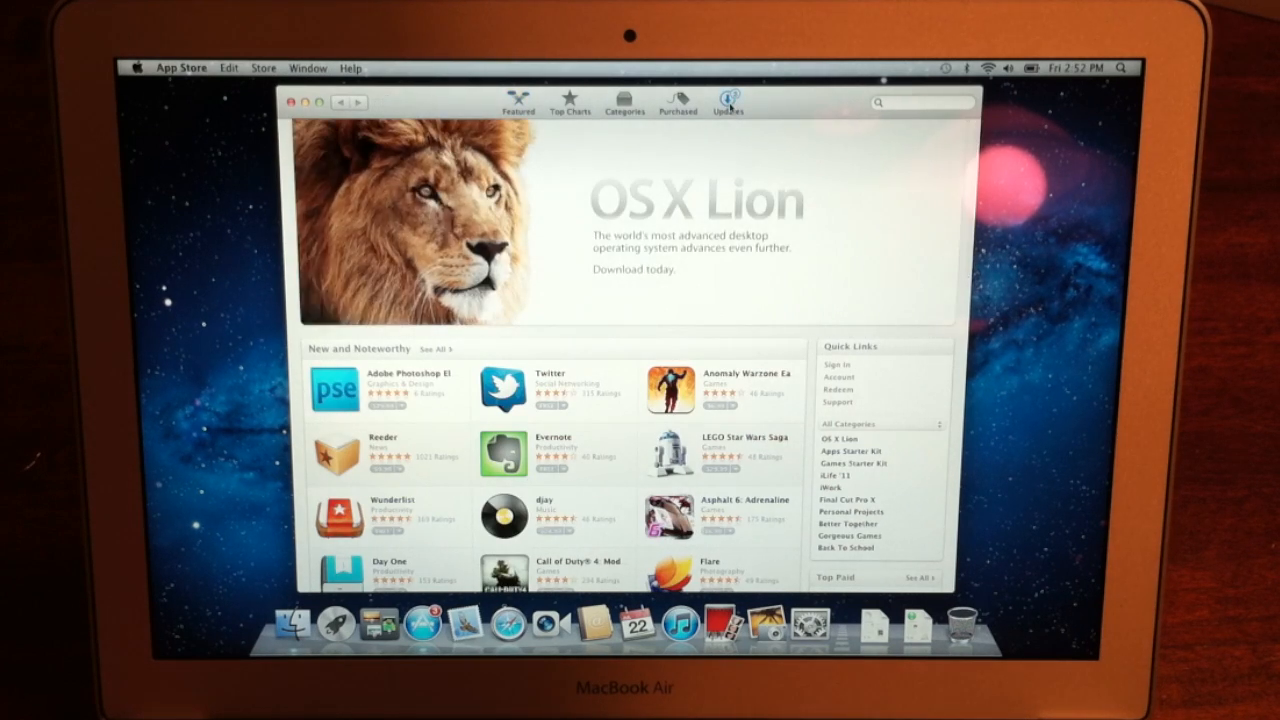
# - View the GarageBand, iPhoto and iMovie updates, then quit the App Store
pyautogui.click(728, 100)
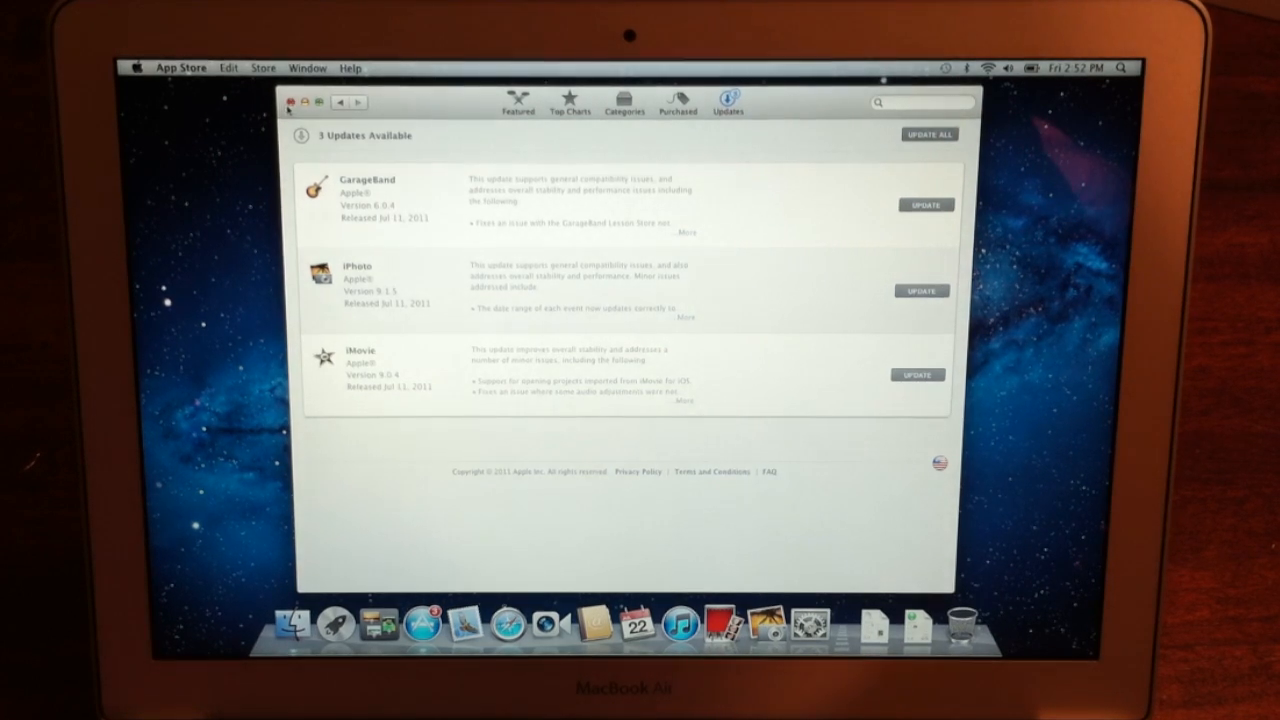
pyautogui.click(290, 102)
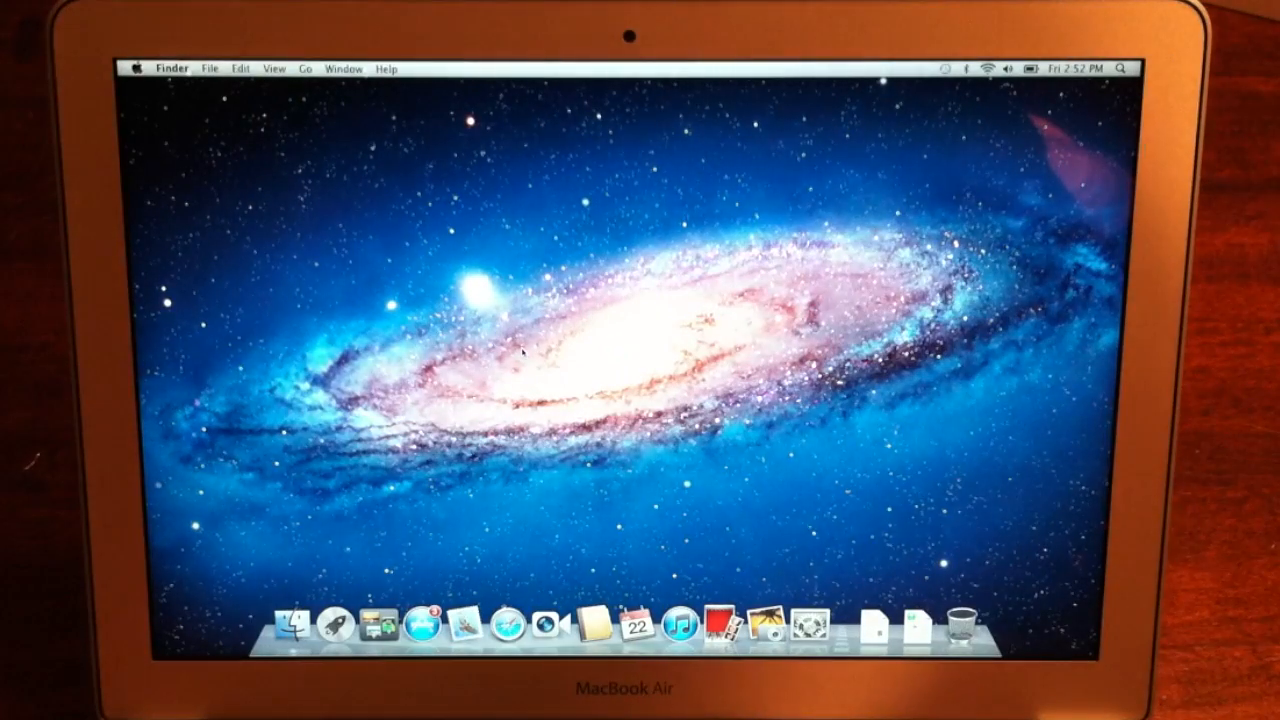